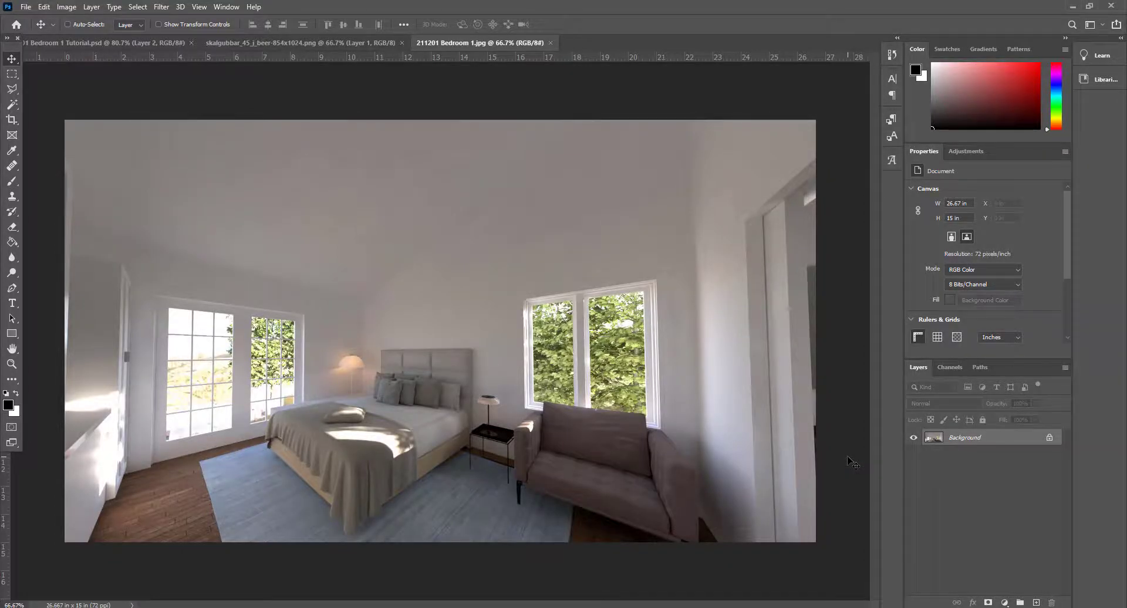
pyautogui.moveTo(531, 387)
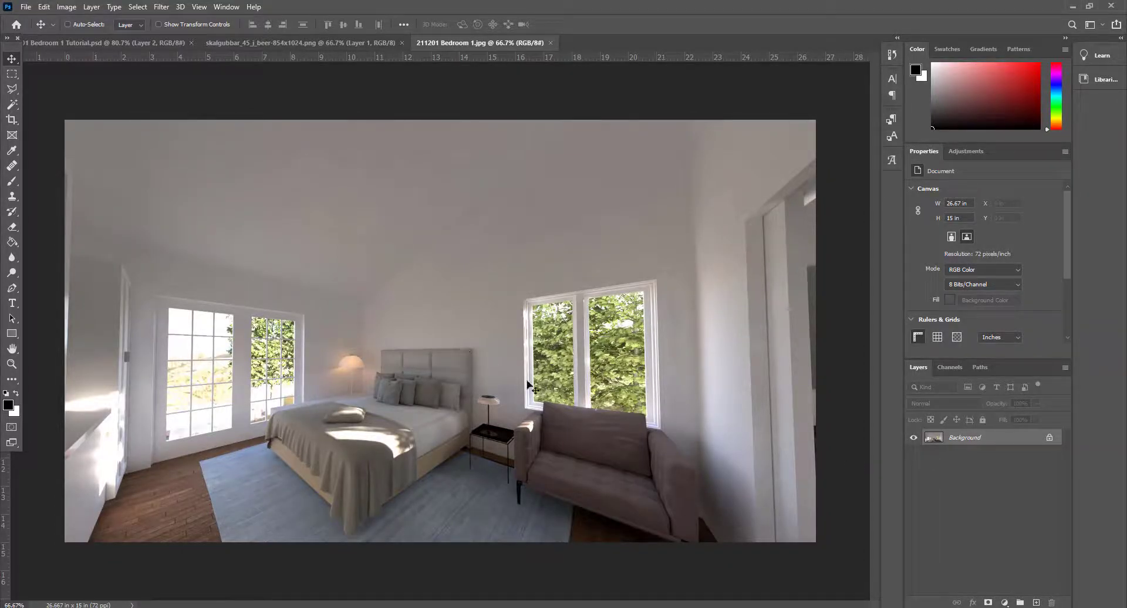
# Step: Scroll through the skalgubbar.se gallery of cut-out people to pick a figure
pyautogui.scroll(3)
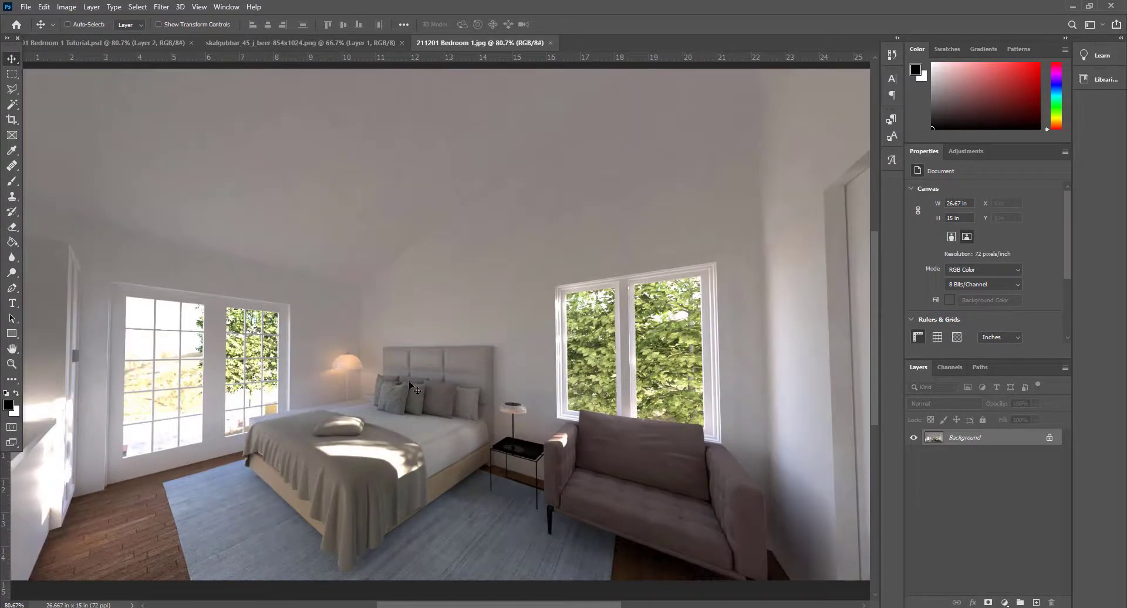
pyautogui.moveTo(498, 373)
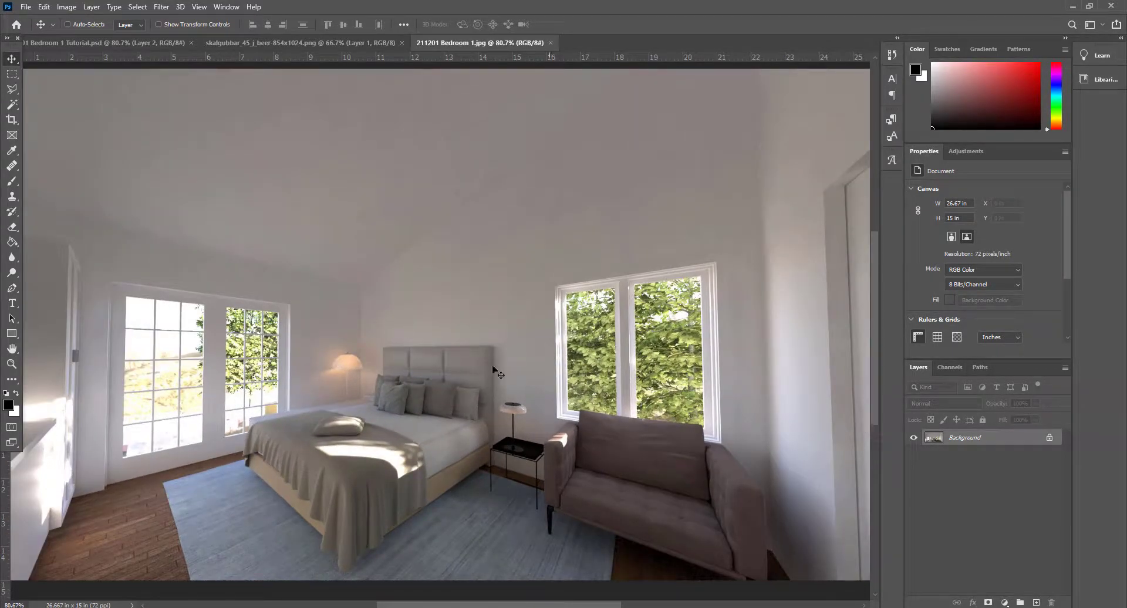
pyautogui.moveTo(410, 406)
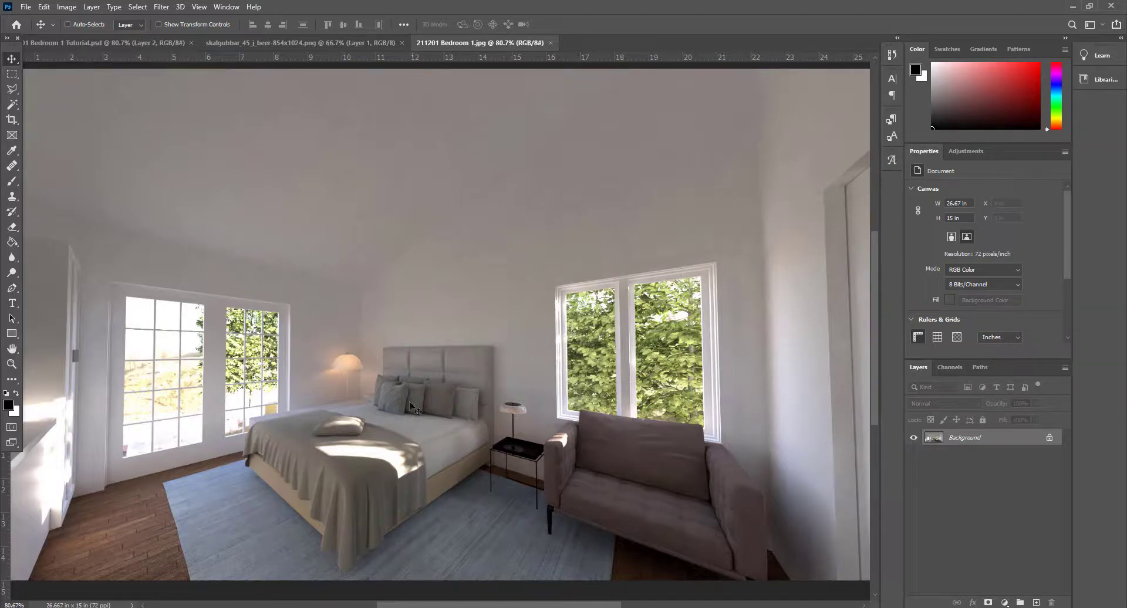
pyautogui.moveTo(439, 396)
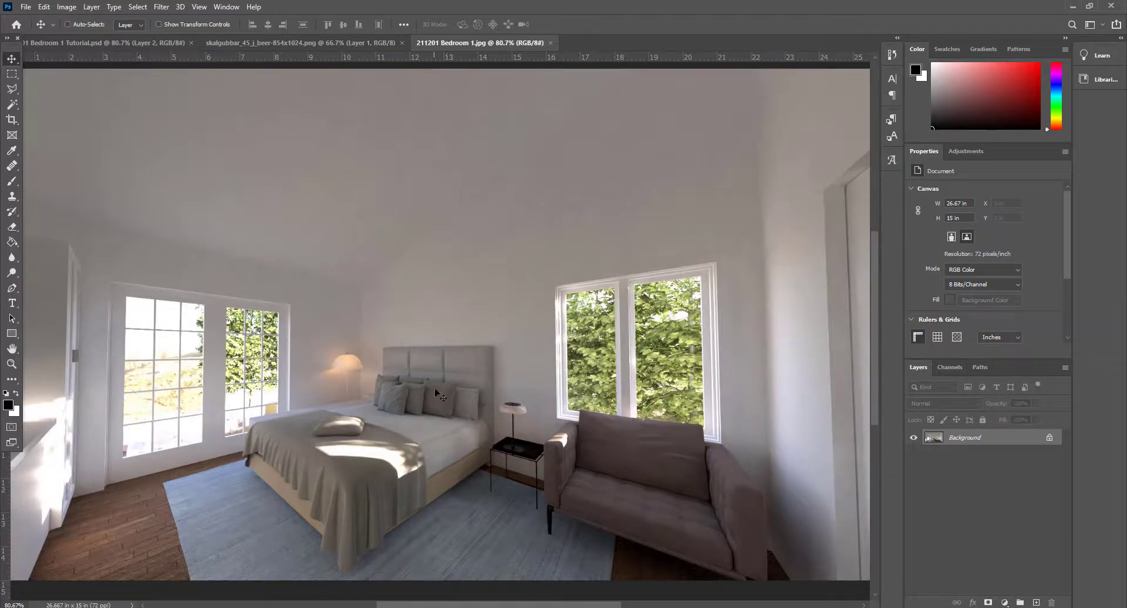
pyautogui.moveTo(431, 427)
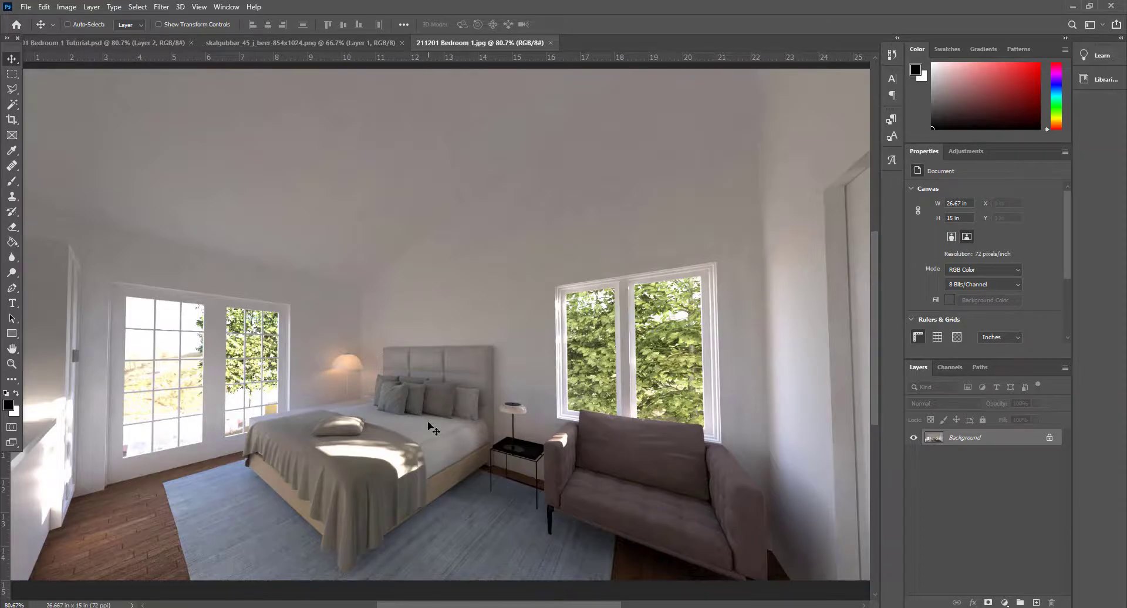
pyautogui.moveTo(272, 350)
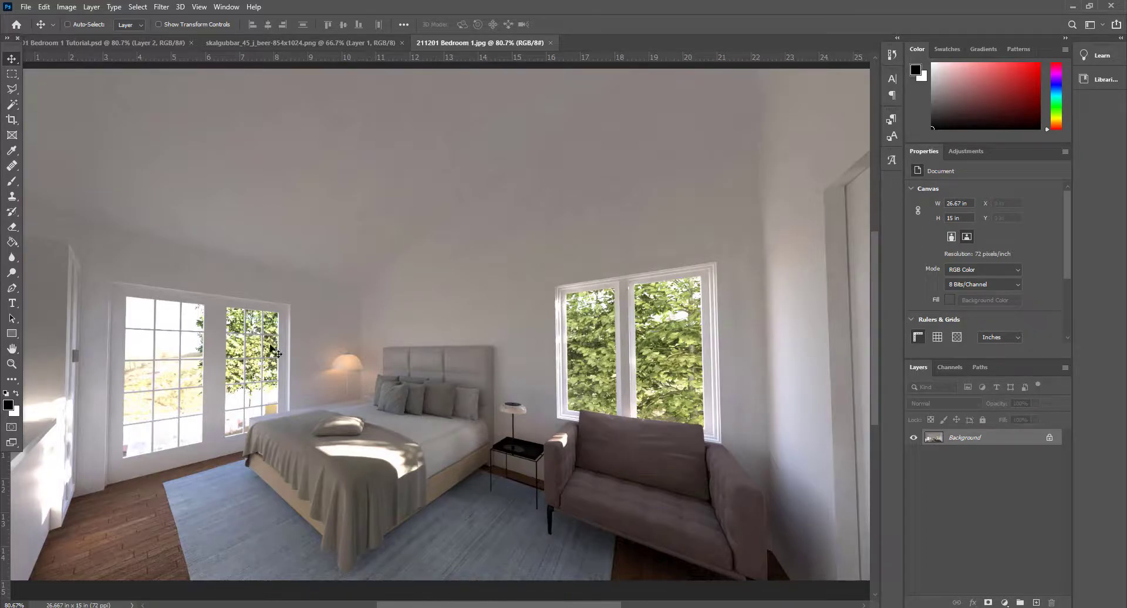
pyautogui.moveTo(273, 349)
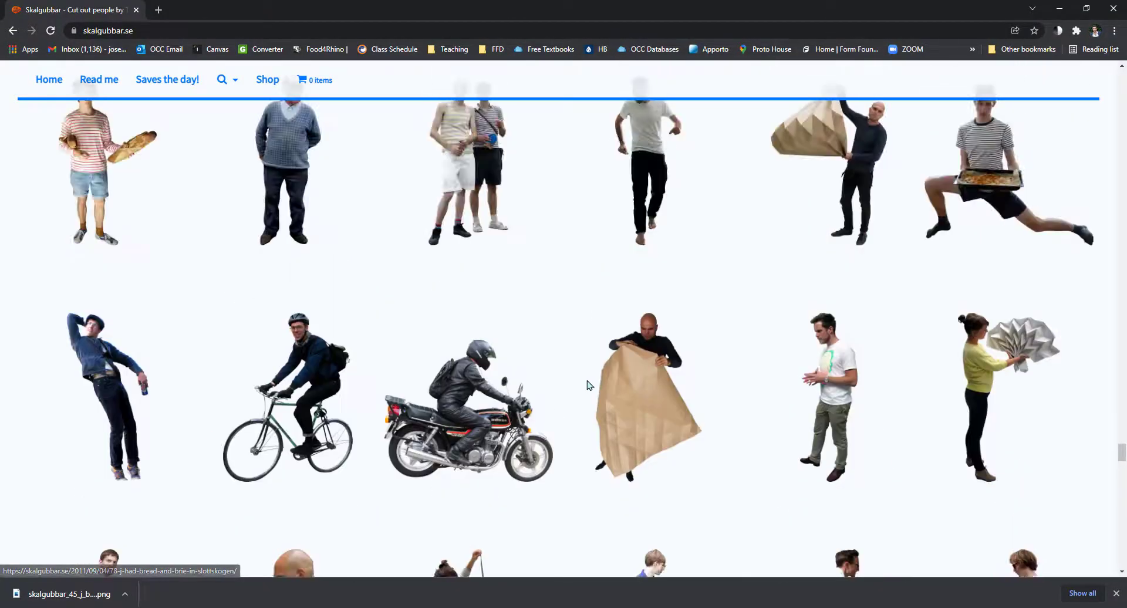
pyautogui.scroll(-3)
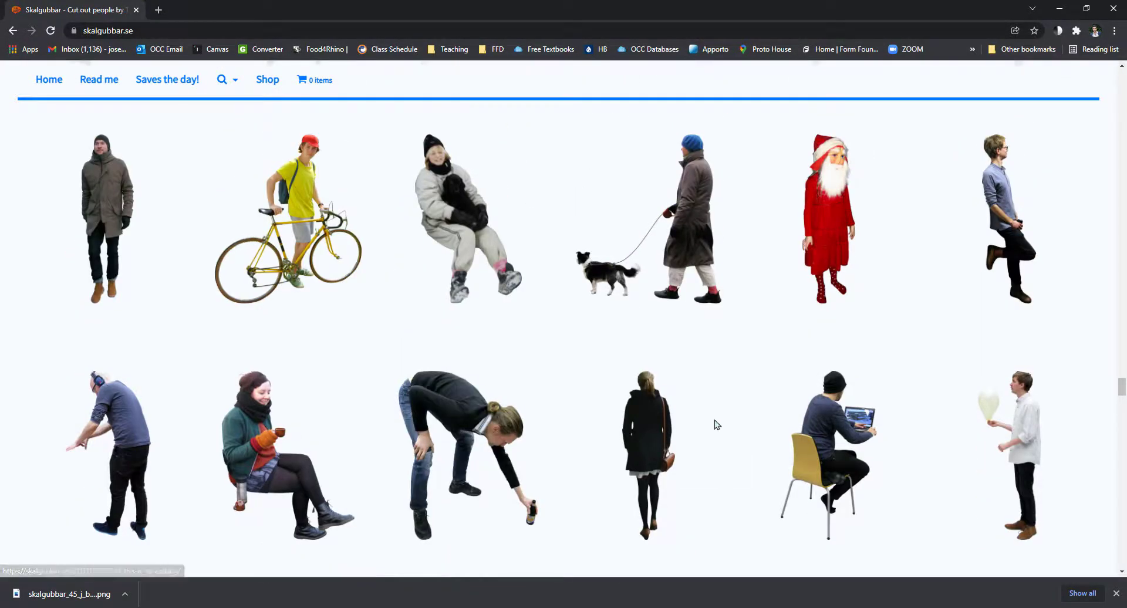
pyautogui.scroll(-3)
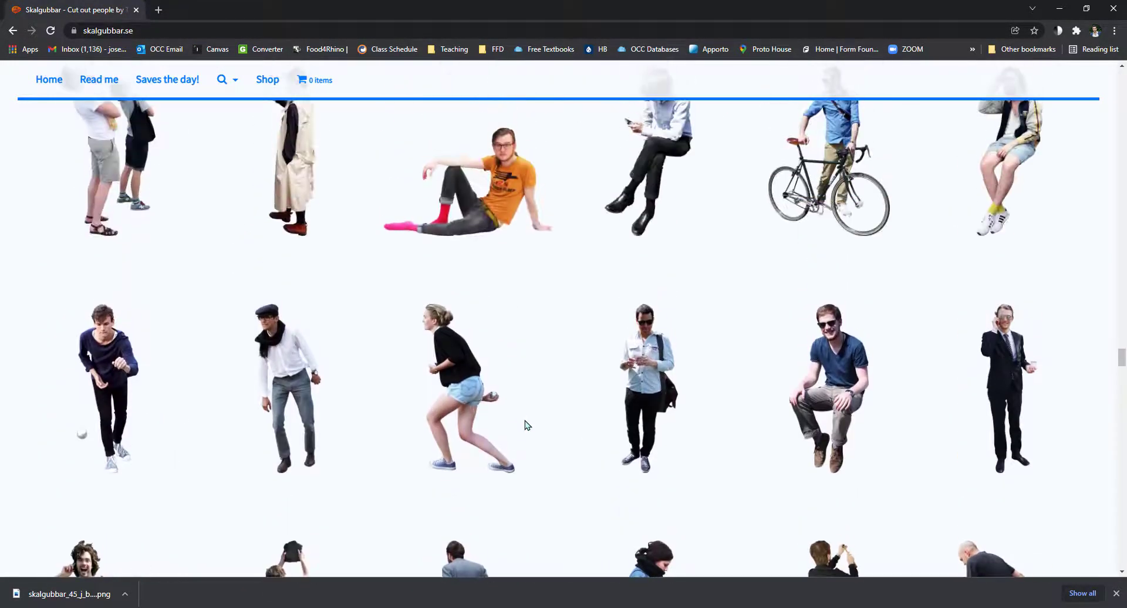
pyautogui.scroll(-3)
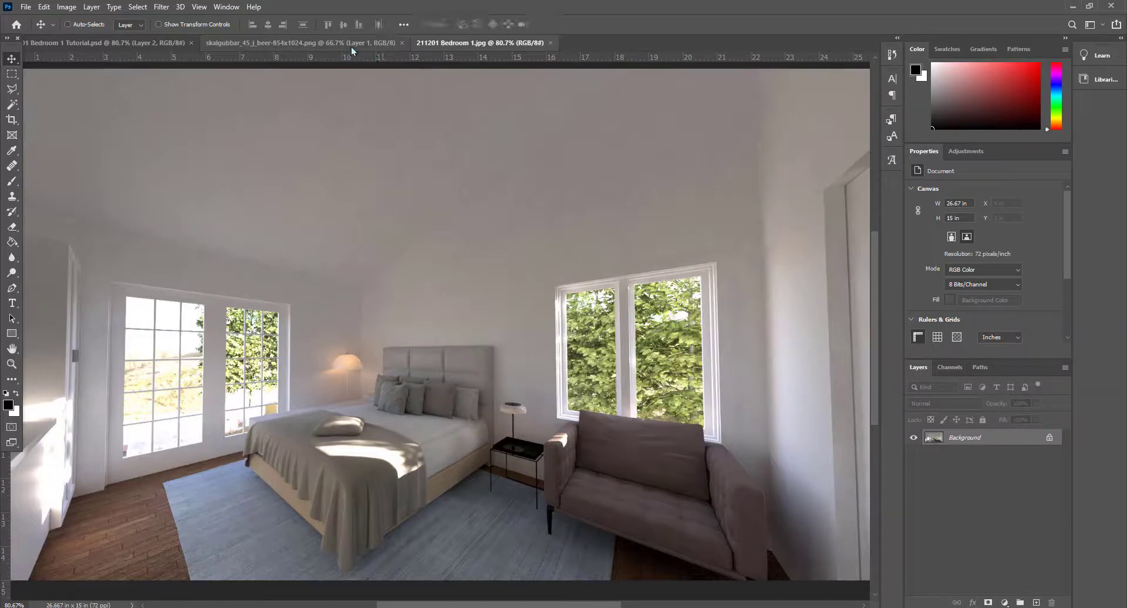
# Step: Copy the cut-out man from the Skalgubbar PNG into the bedroom document as Layer 1
pyautogui.click(292, 42)
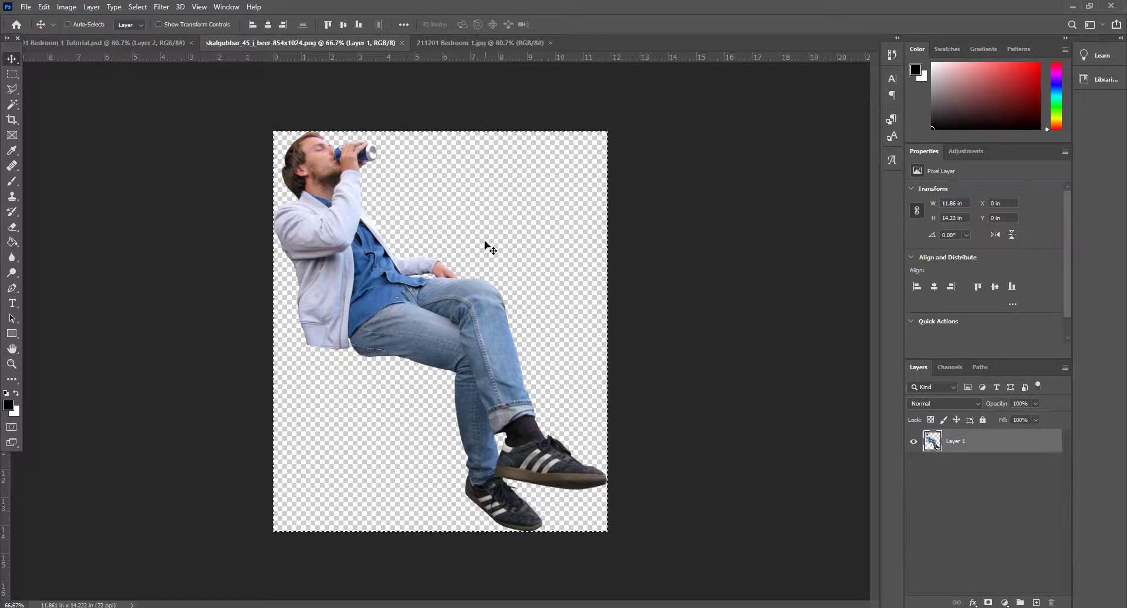
pyautogui.click(482, 43)
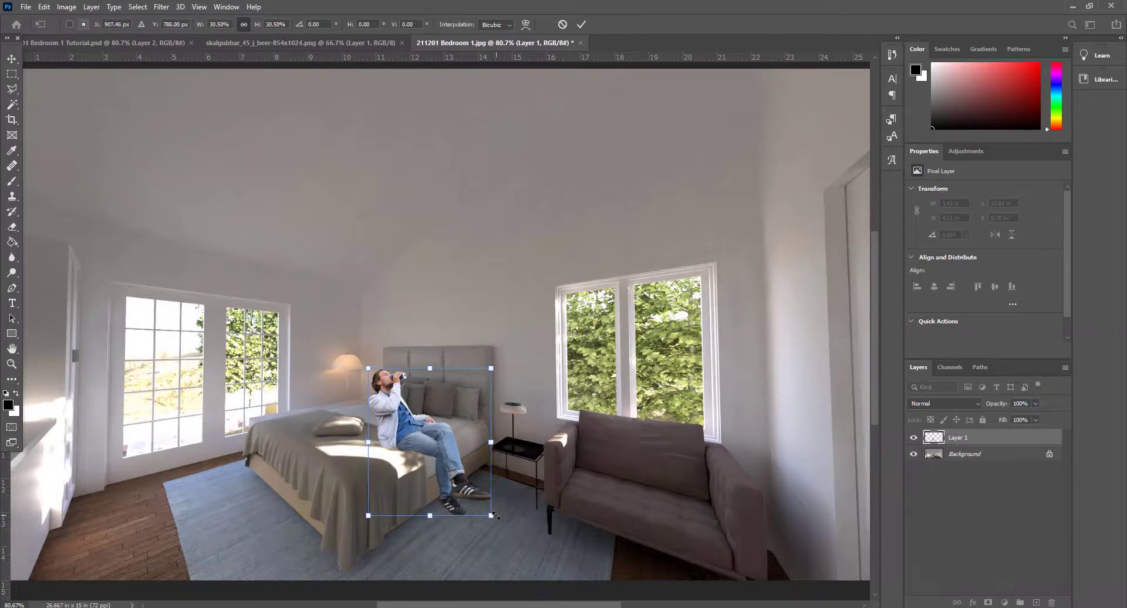
# Step: Scale Layer 1 down to room scale, commit, and settle the man onto the bed's edge
pyautogui.moveTo(429, 442); pyautogui.dragTo(430, 431)
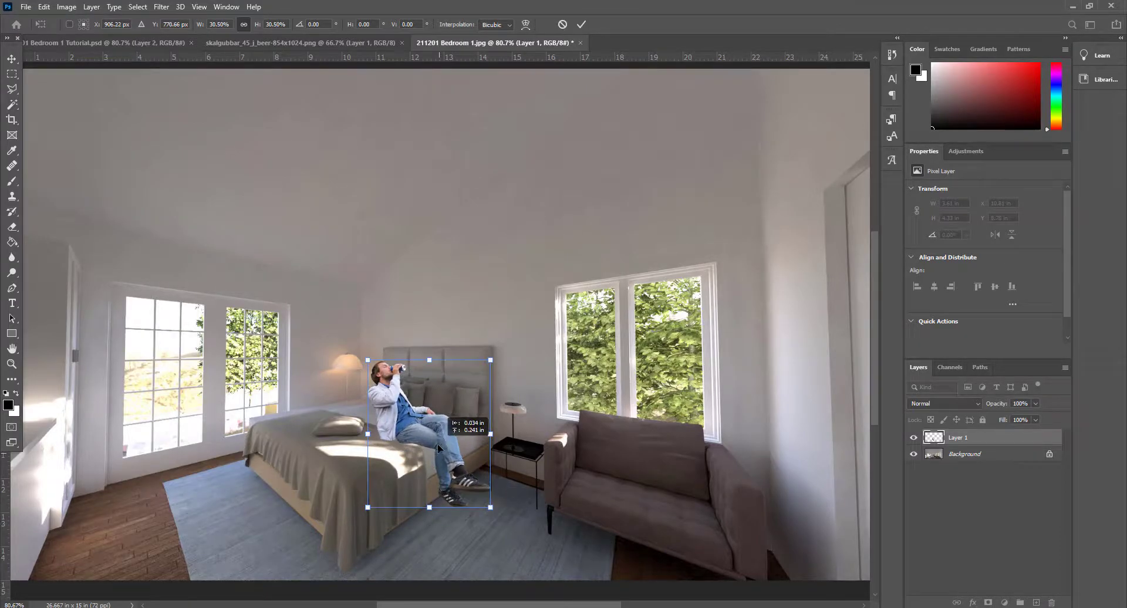
pyautogui.moveTo(427, 431); pyautogui.dragTo(422, 424)
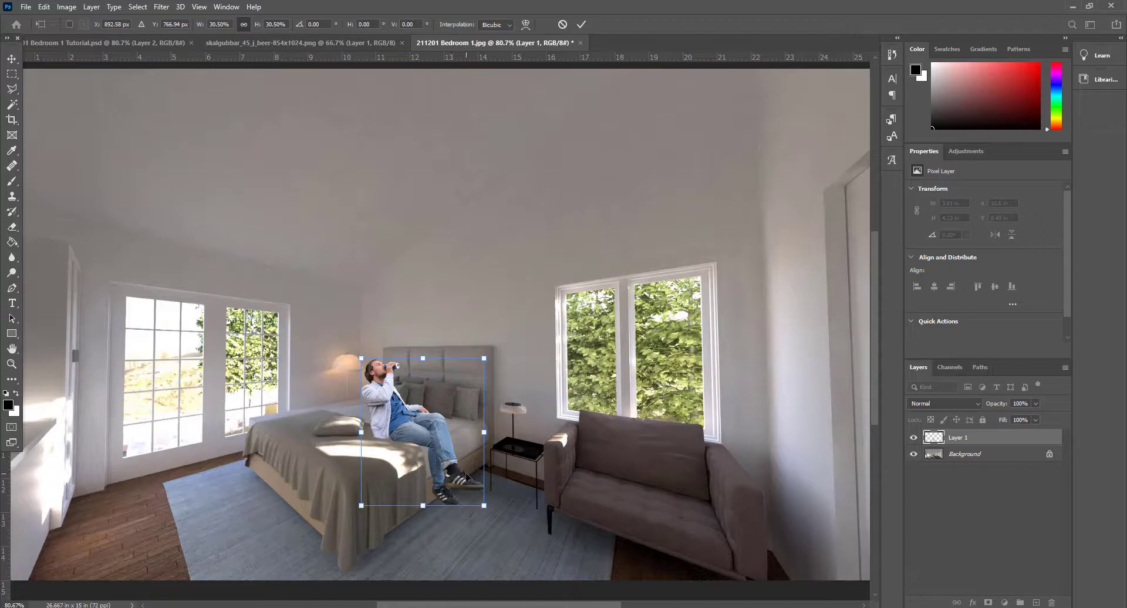
pyautogui.click(581, 24)
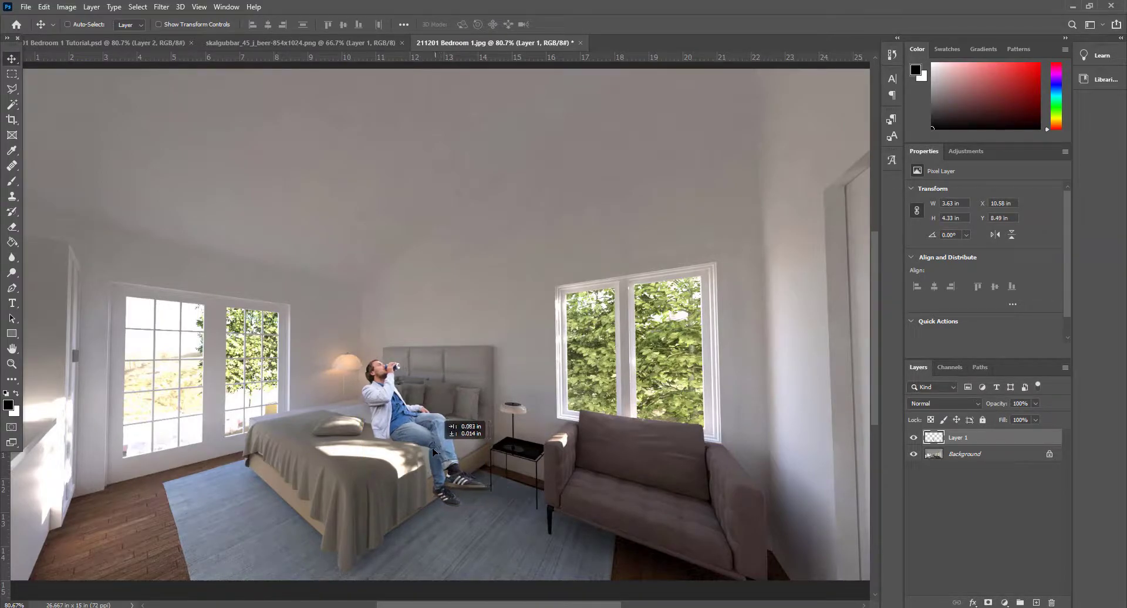
pyautogui.moveTo(402, 431); pyautogui.dragTo(414, 417)
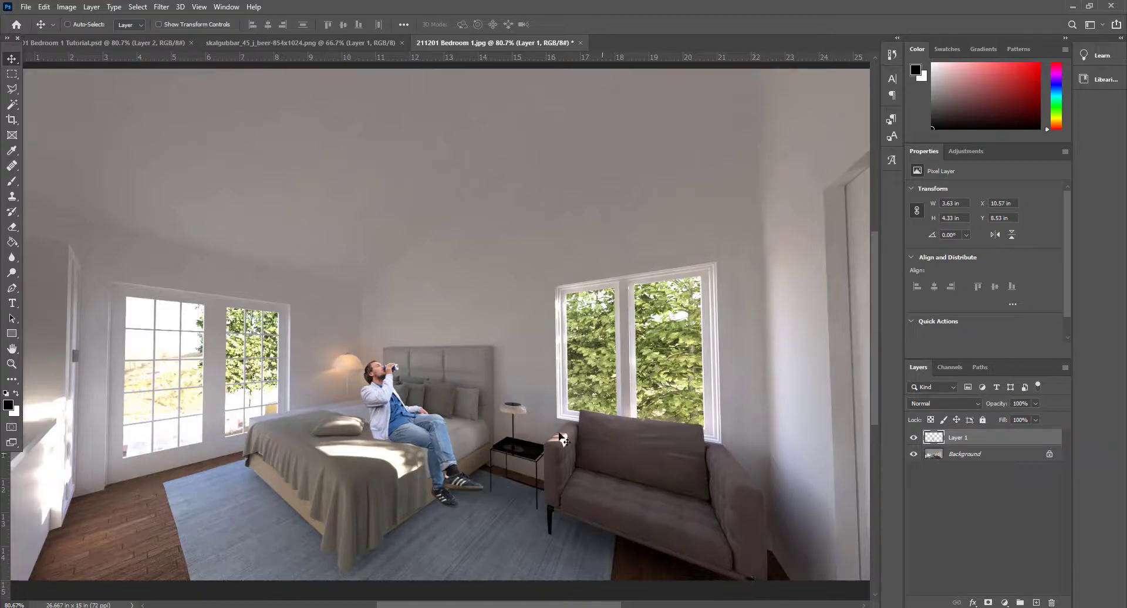
pyautogui.moveTo(559, 437)
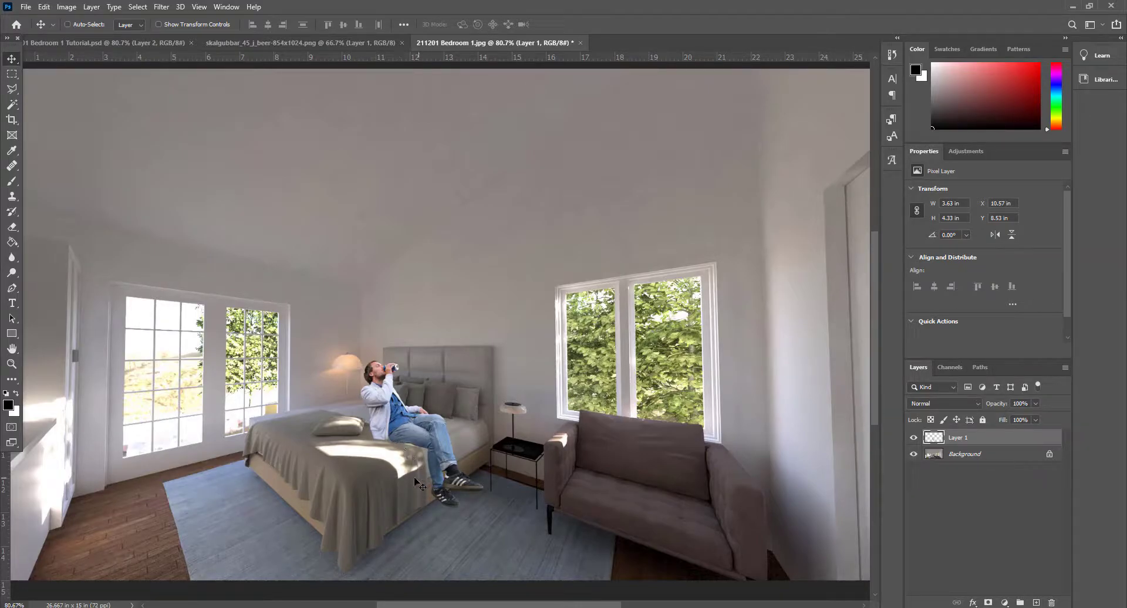
pyautogui.moveTo(266, 478)
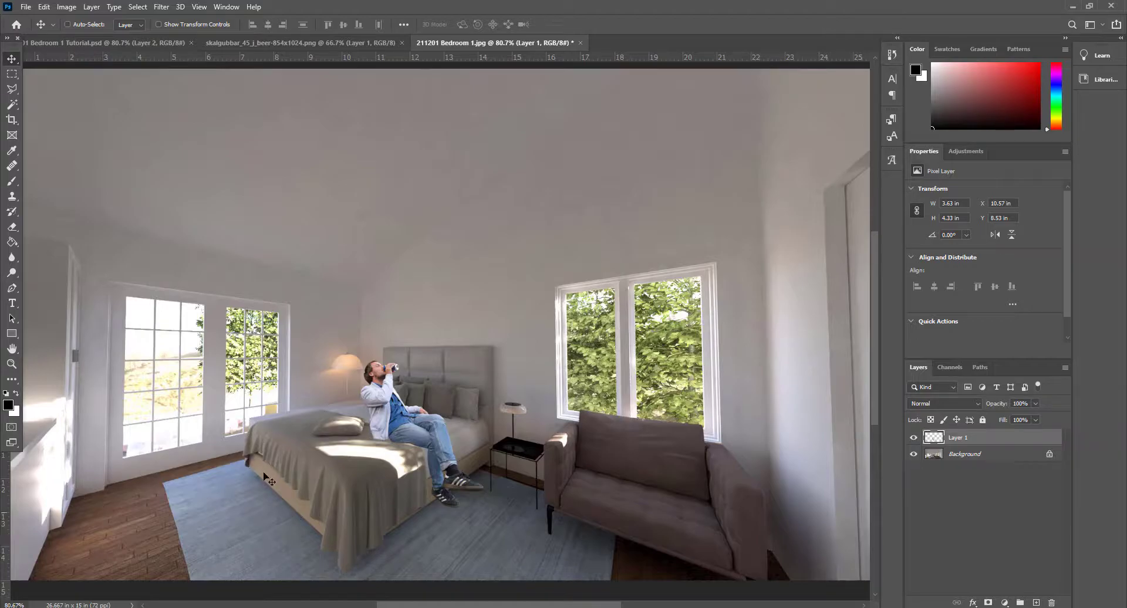
pyautogui.moveTo(353, 465)
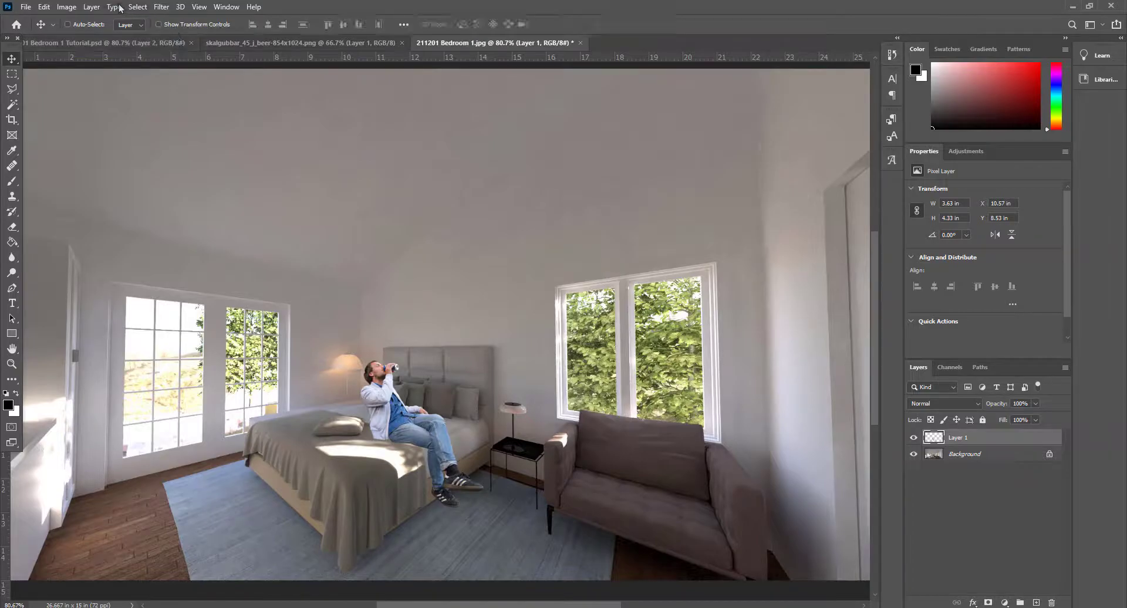
# Step: Start Match Color on the man with source 211201 Bedroom 1.jpg and Neutralize checked
pyautogui.click(66, 7)
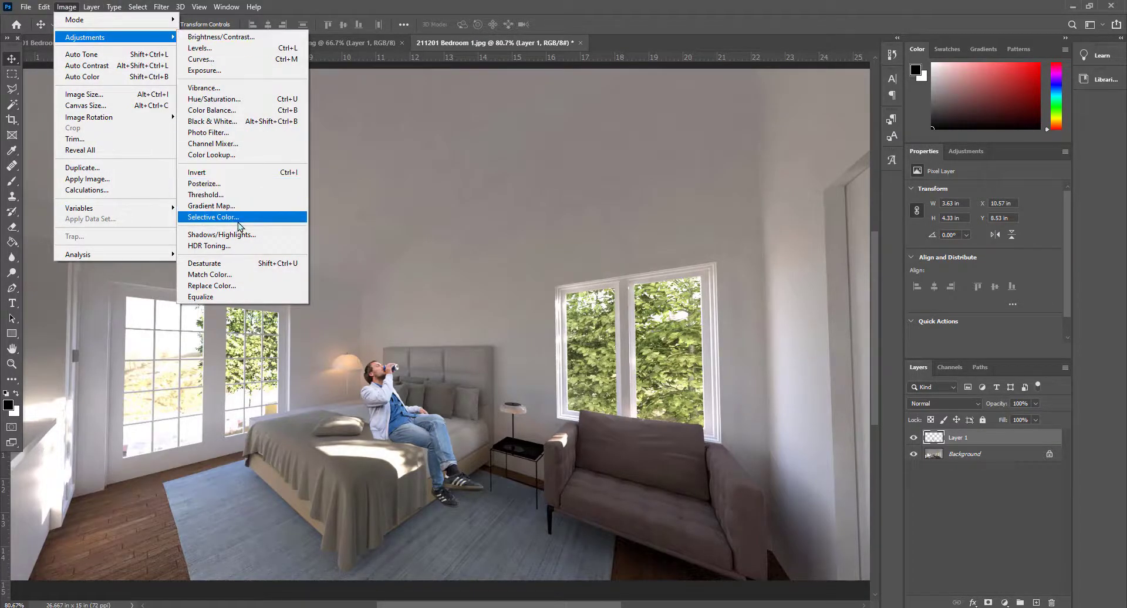
pyautogui.moveTo(223, 228)
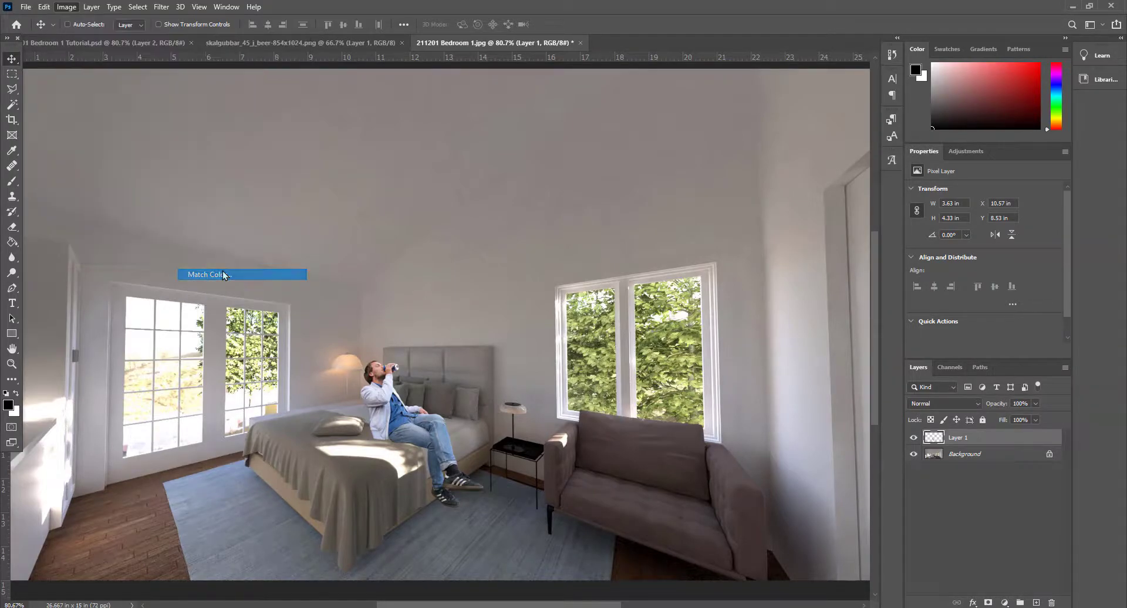
pyautogui.click(209, 275)
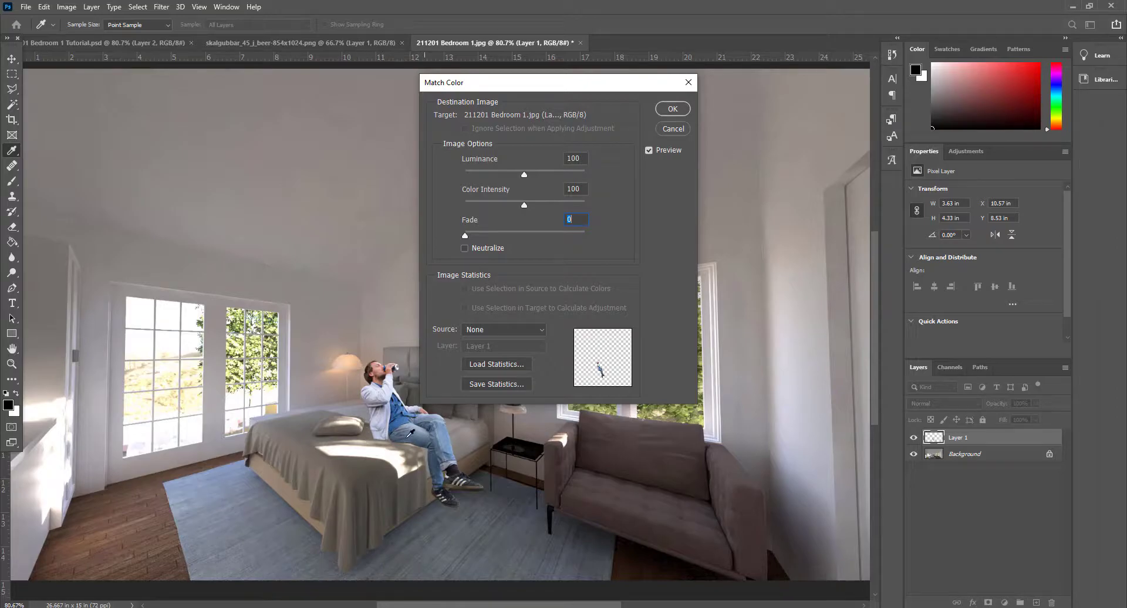
pyautogui.moveTo(493, 333)
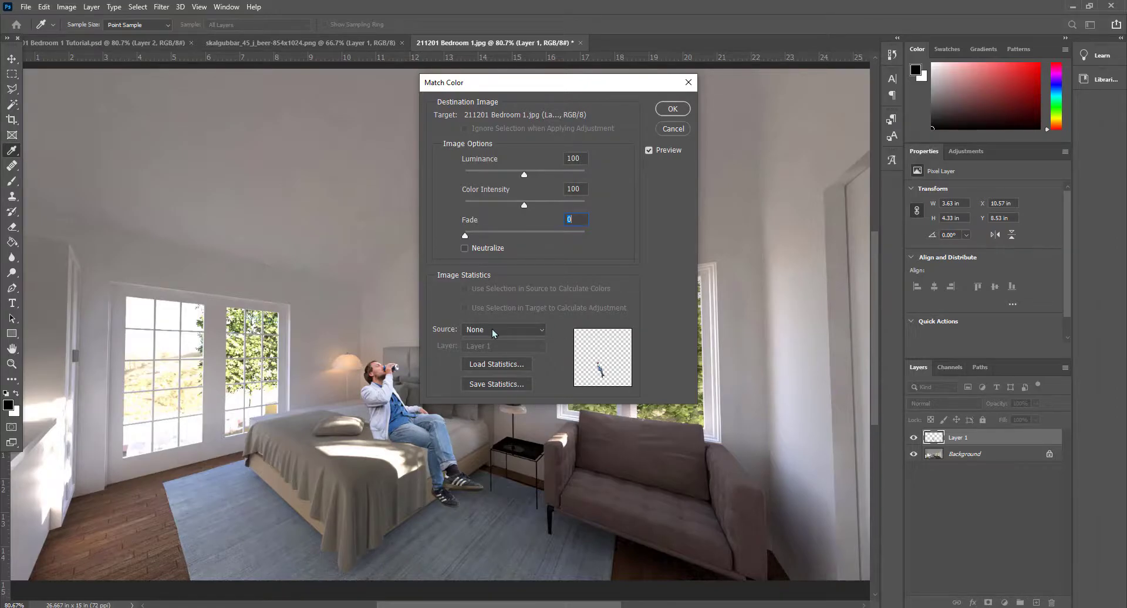
pyautogui.click(504, 328)
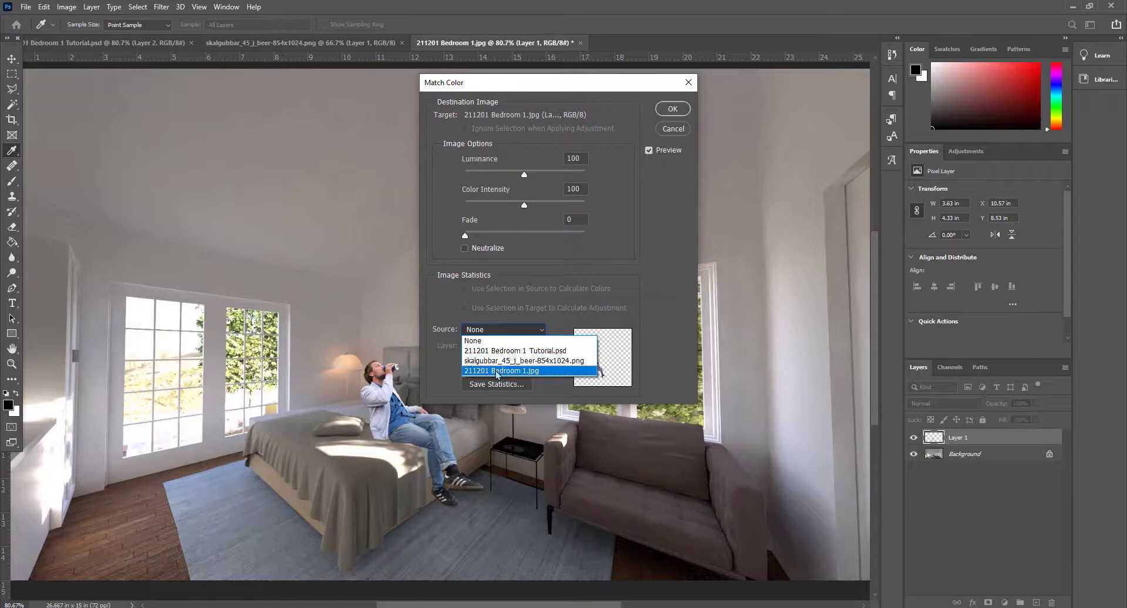
pyautogui.click(501, 371)
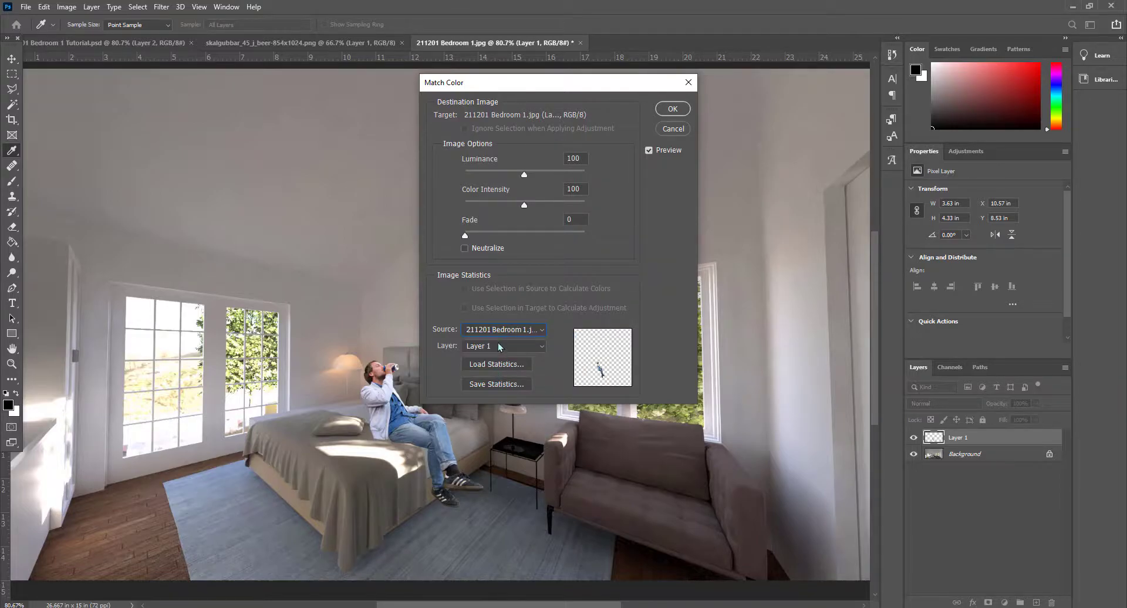
pyautogui.moveTo(473, 251)
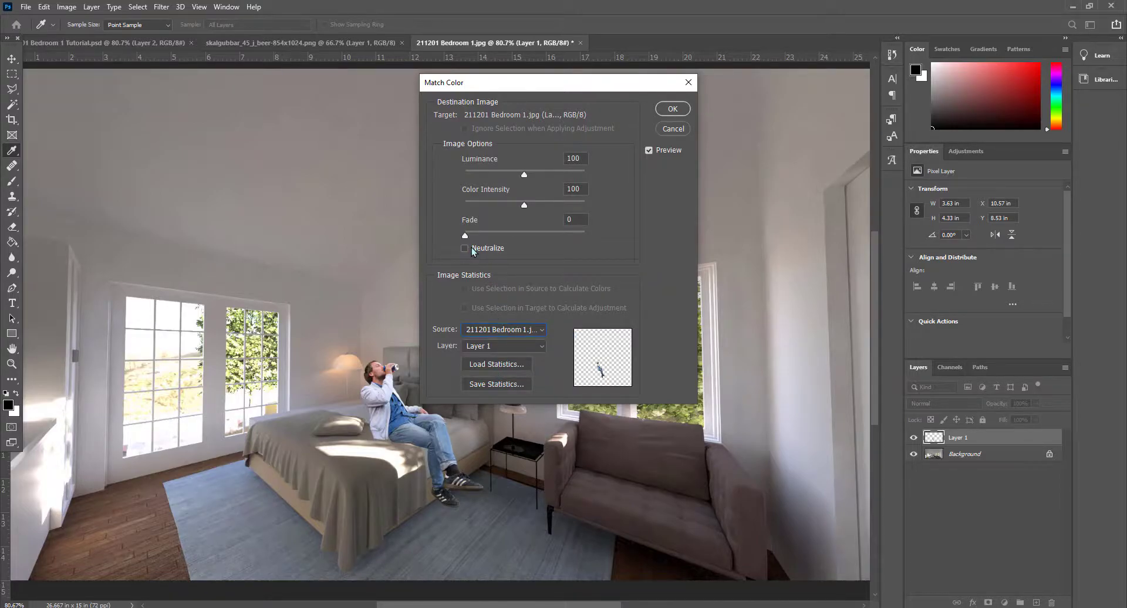
pyautogui.click(465, 248)
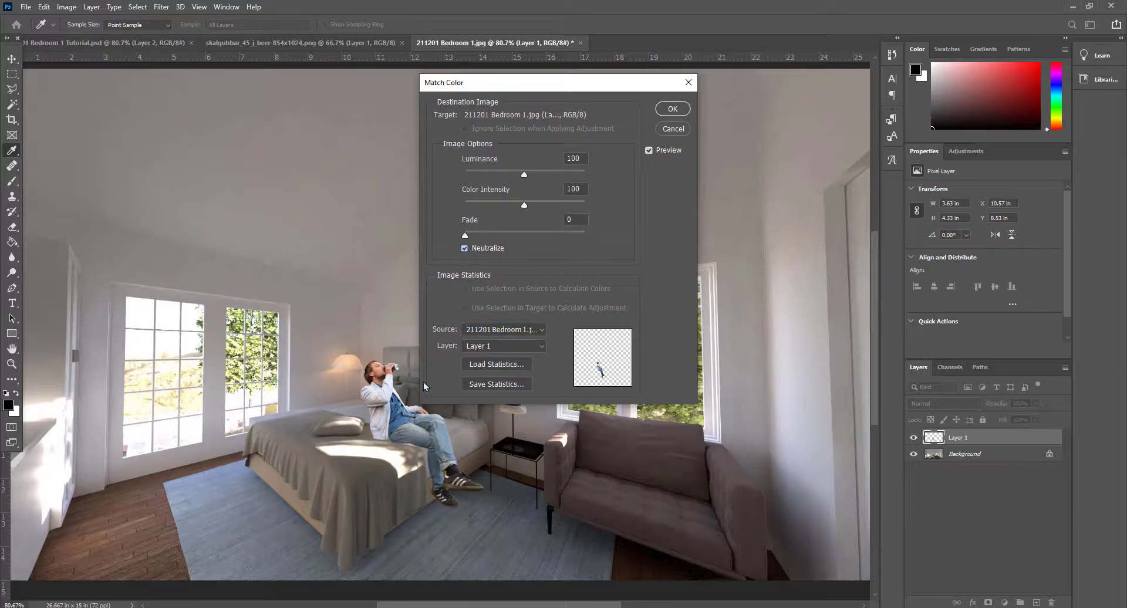
pyautogui.moveTo(684, 423)
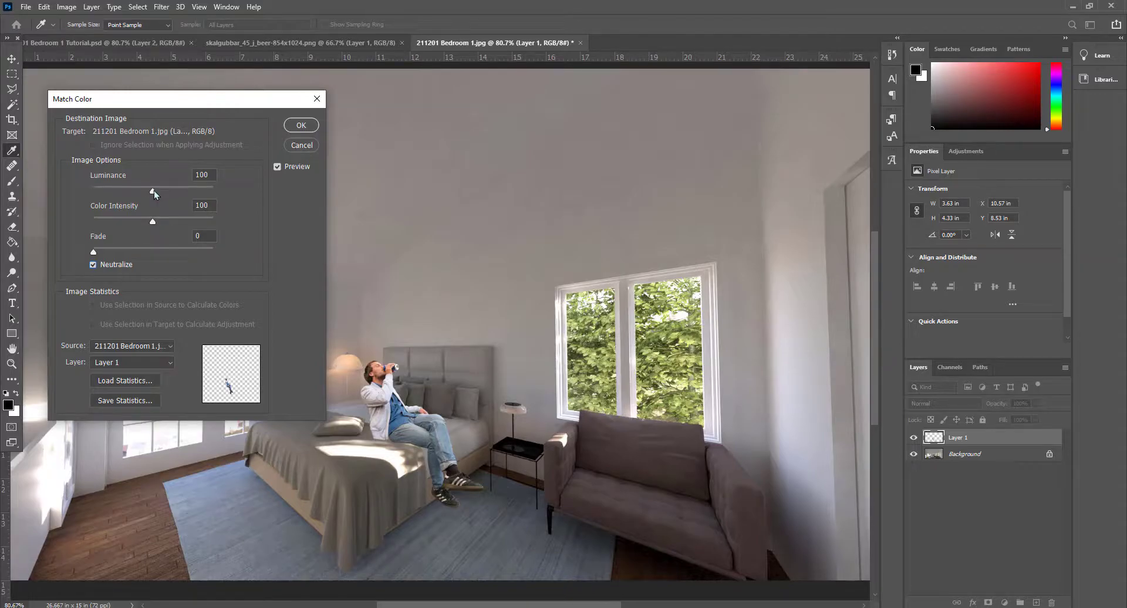
# Step: Raise Luminance to 102, settle Color Intensity at about 67, and apply the match
pyautogui.moveTo(152, 190); pyautogui.dragTo(187, 190)
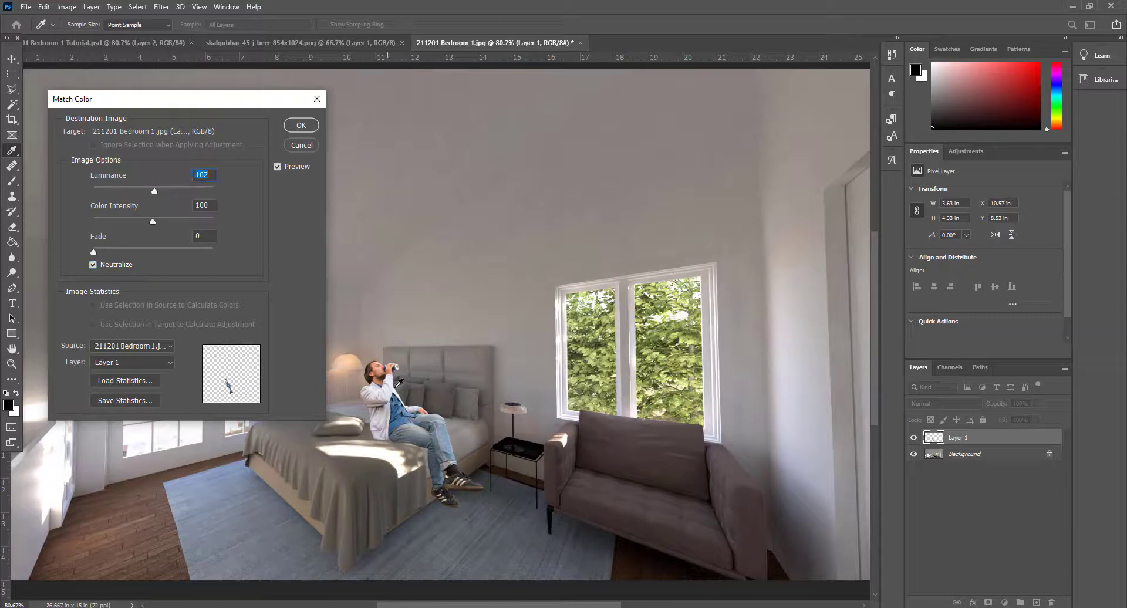
pyautogui.moveTo(467, 377)
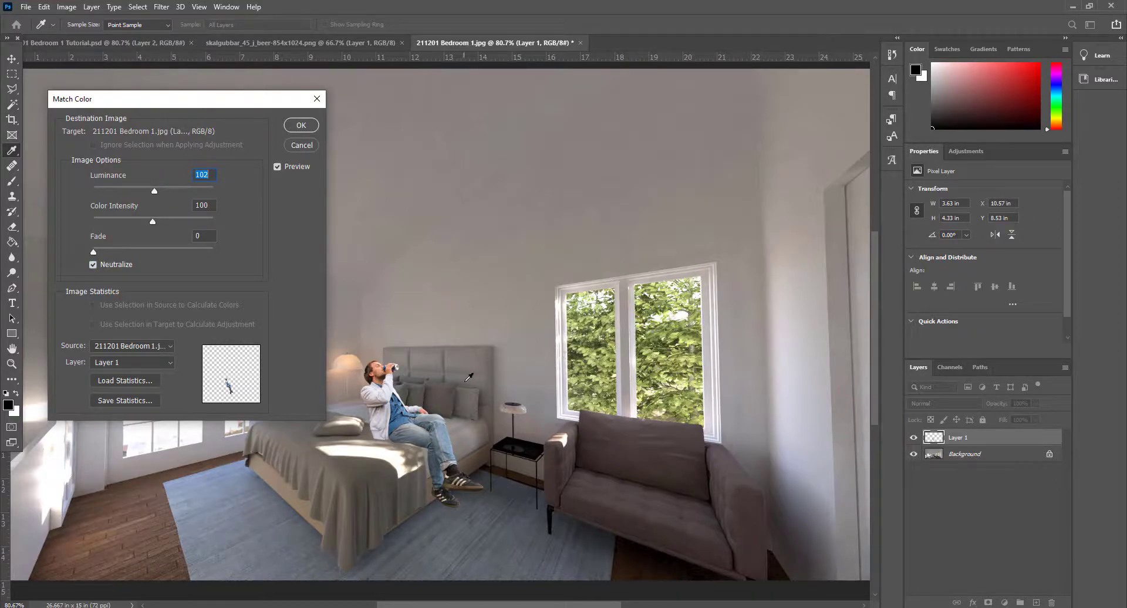
pyautogui.moveTo(451, 302)
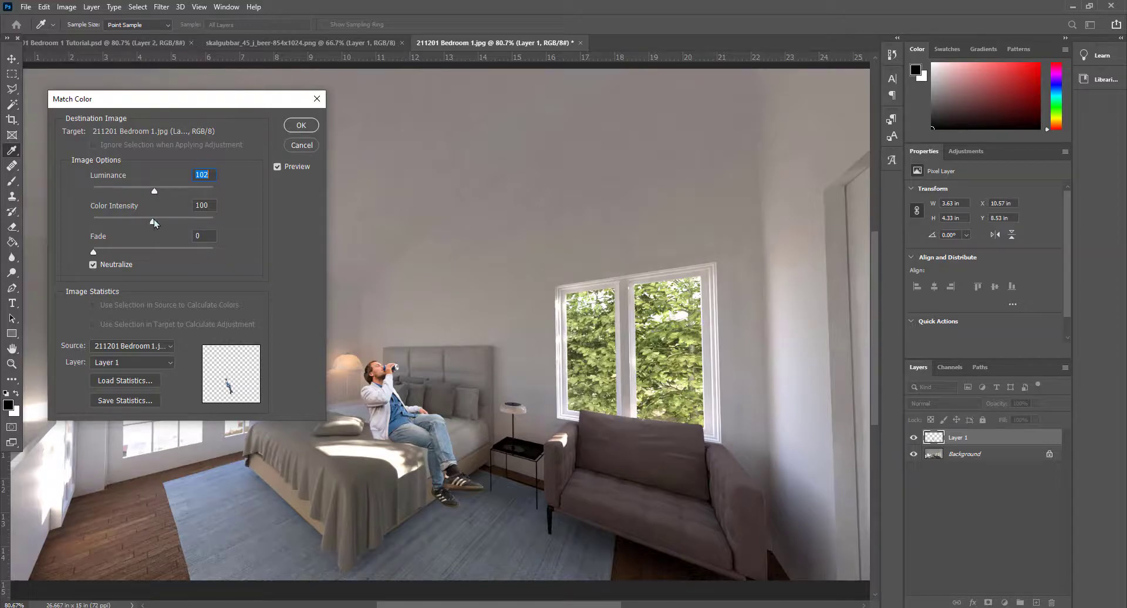
pyautogui.moveTo(152, 220); pyautogui.dragTo(131, 221)
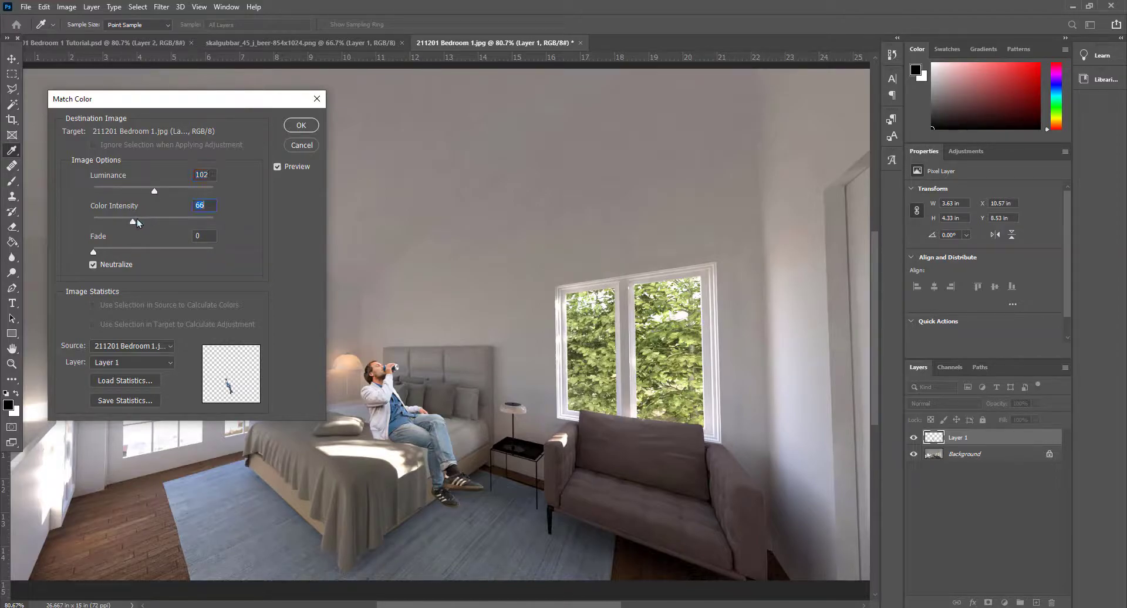
pyautogui.moveTo(133, 220); pyautogui.dragTo(143, 221)
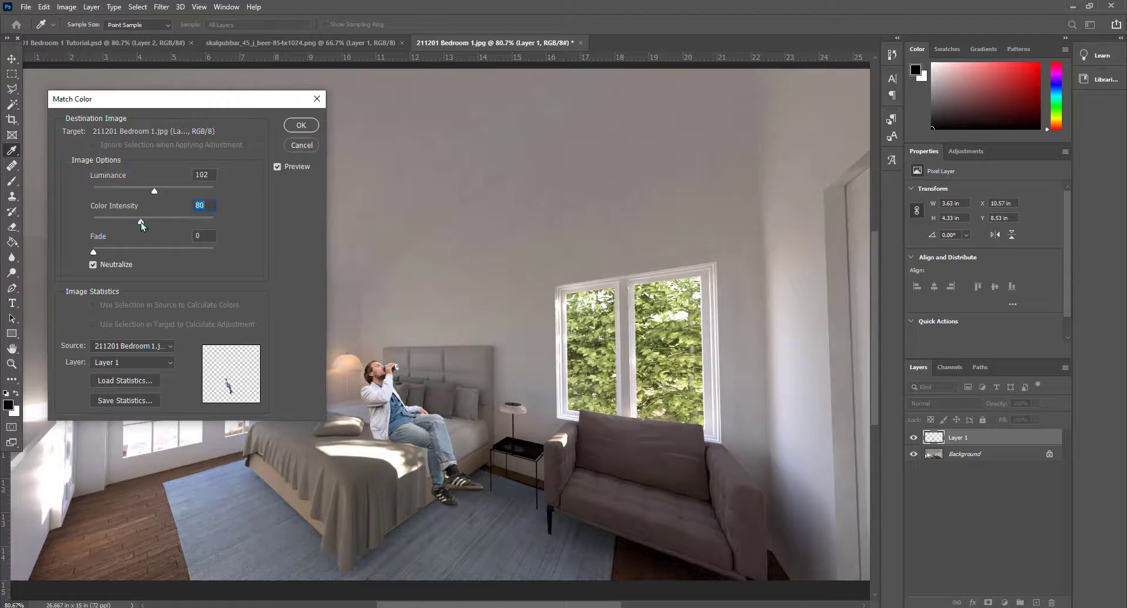
pyautogui.moveTo(154, 222); pyautogui.dragTo(130, 222)
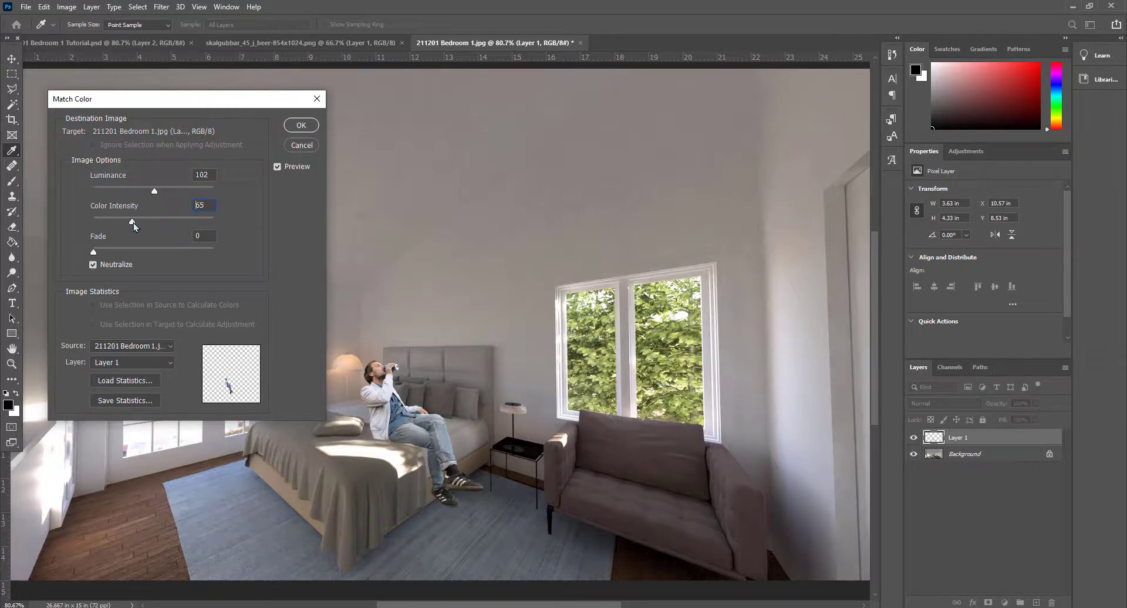
pyautogui.moveTo(131, 222); pyautogui.dragTo(134, 222)
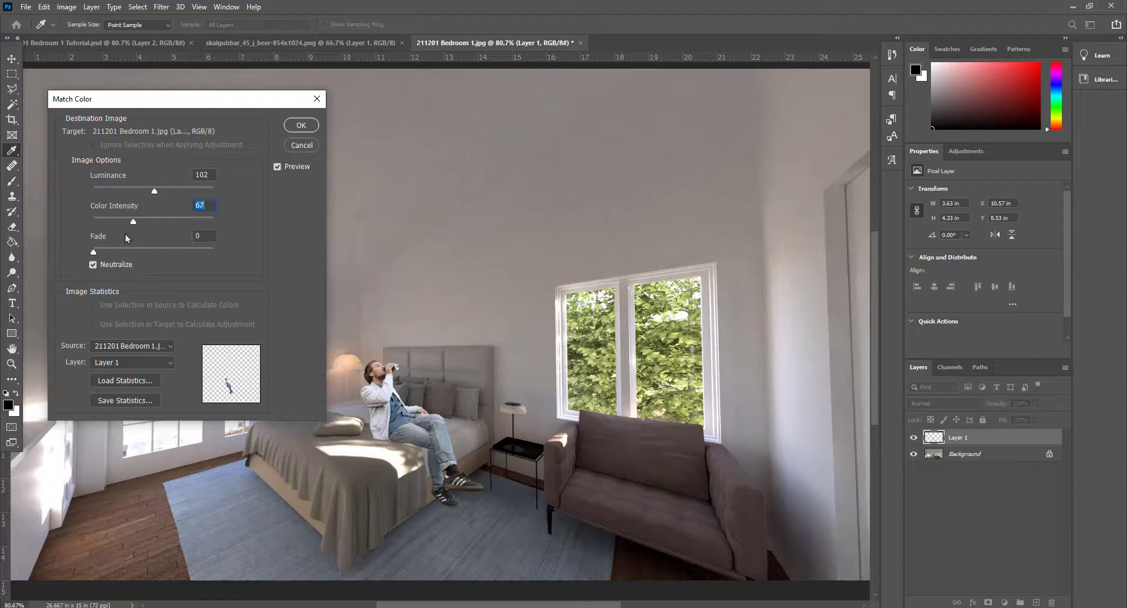
pyautogui.moveTo(271, 147)
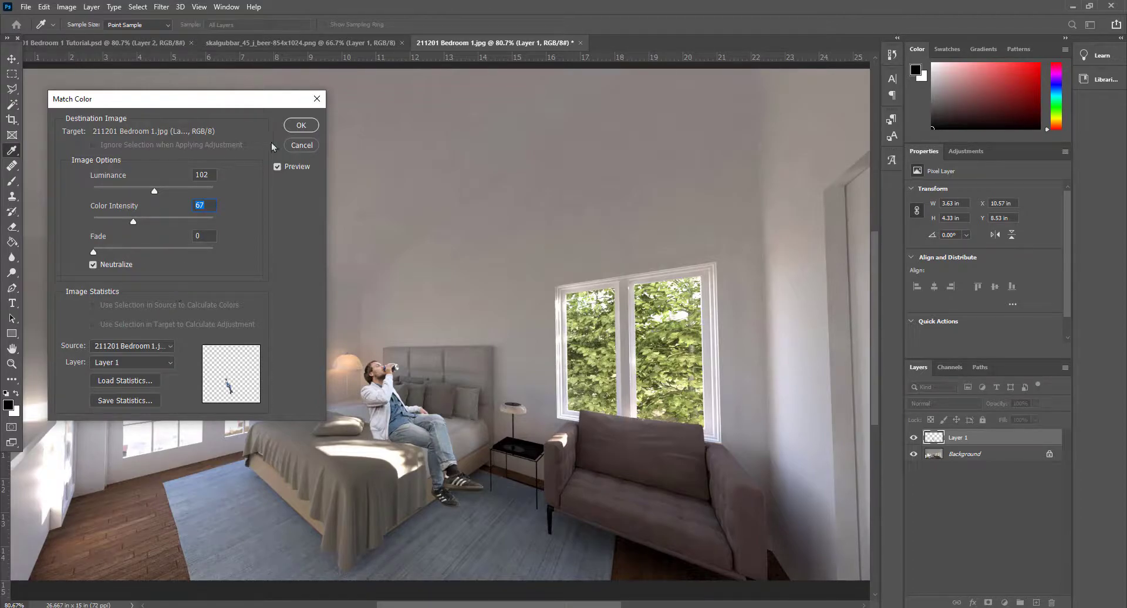
pyautogui.click(301, 125)
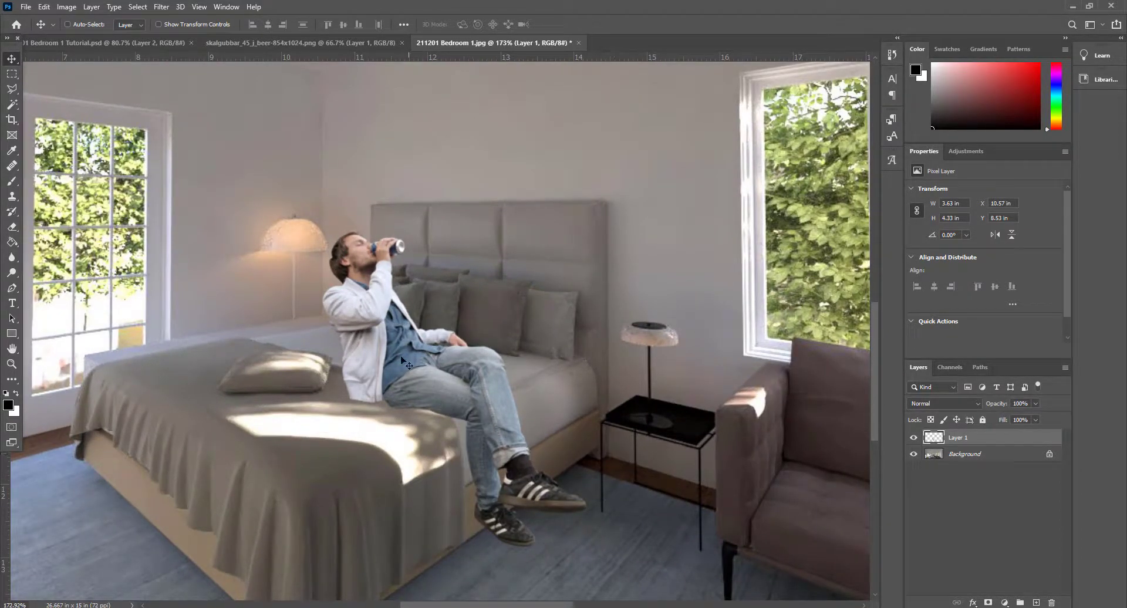
pyautogui.moveTo(356, 402)
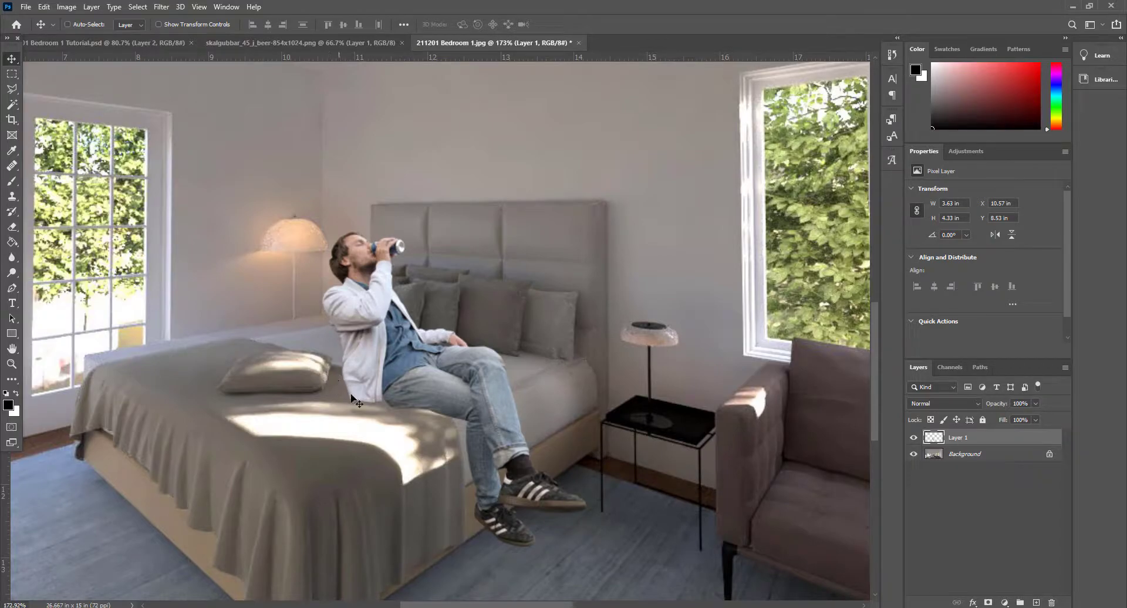
pyautogui.moveTo(471, 479)
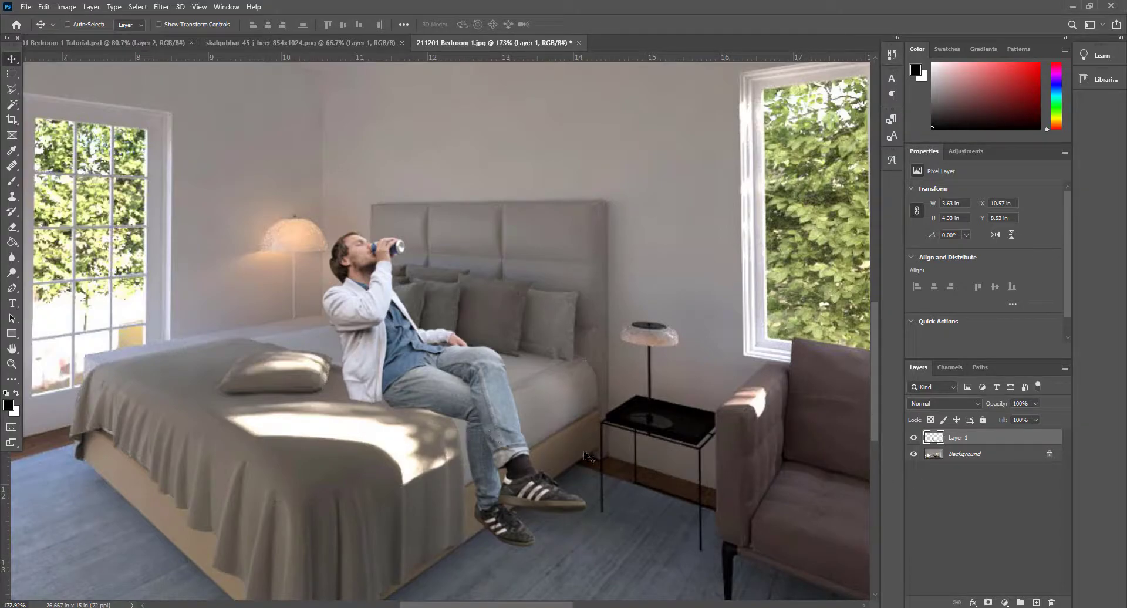
pyautogui.moveTo(427, 392)
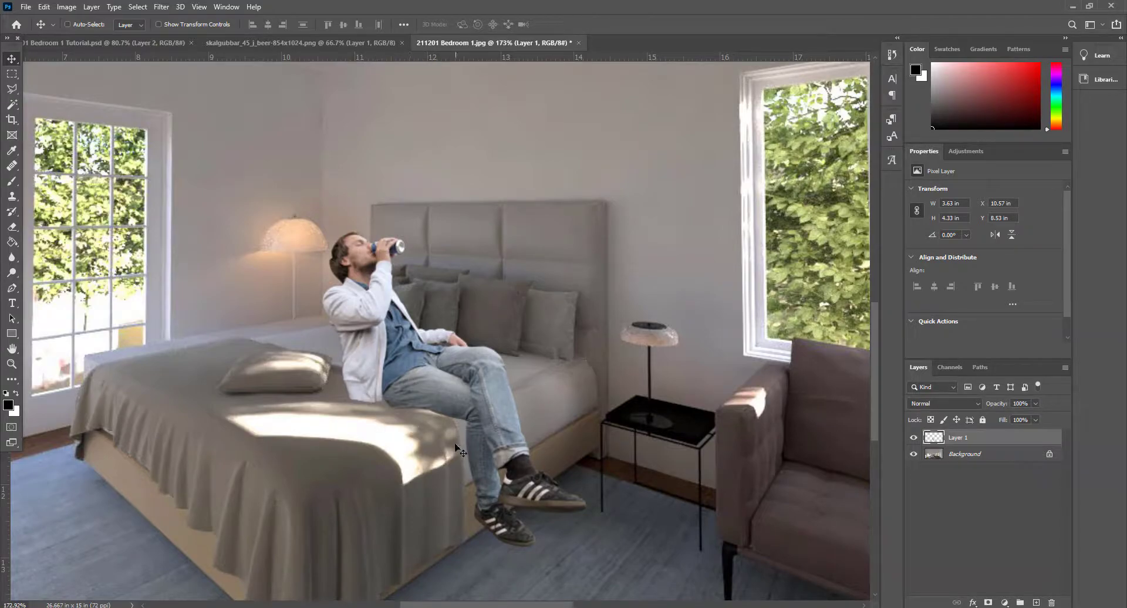
pyautogui.moveTo(469, 456)
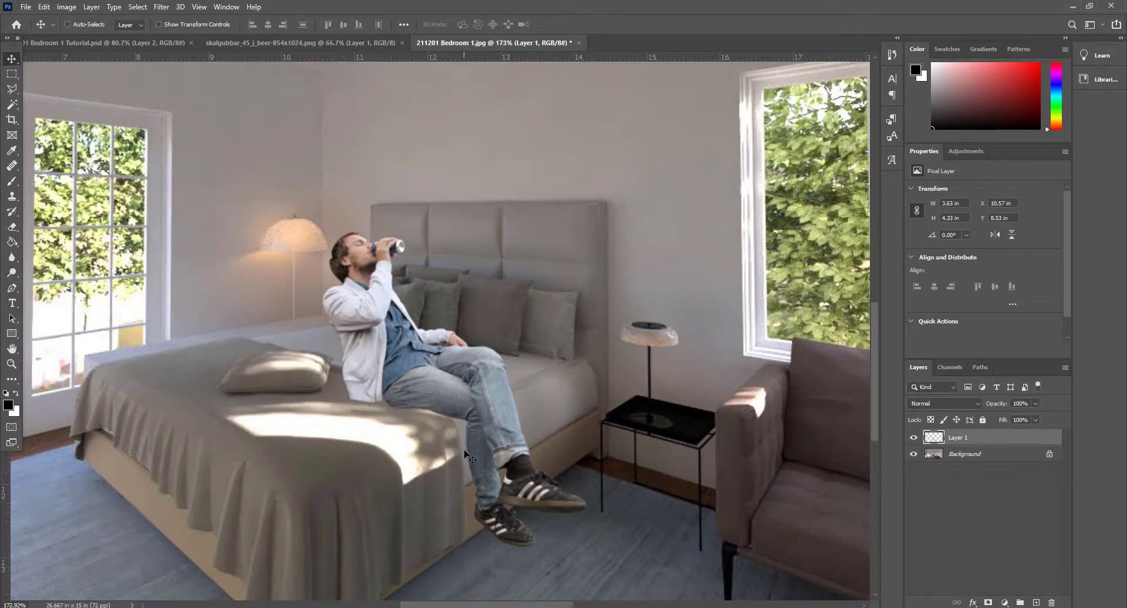
pyautogui.moveTo(342, 404)
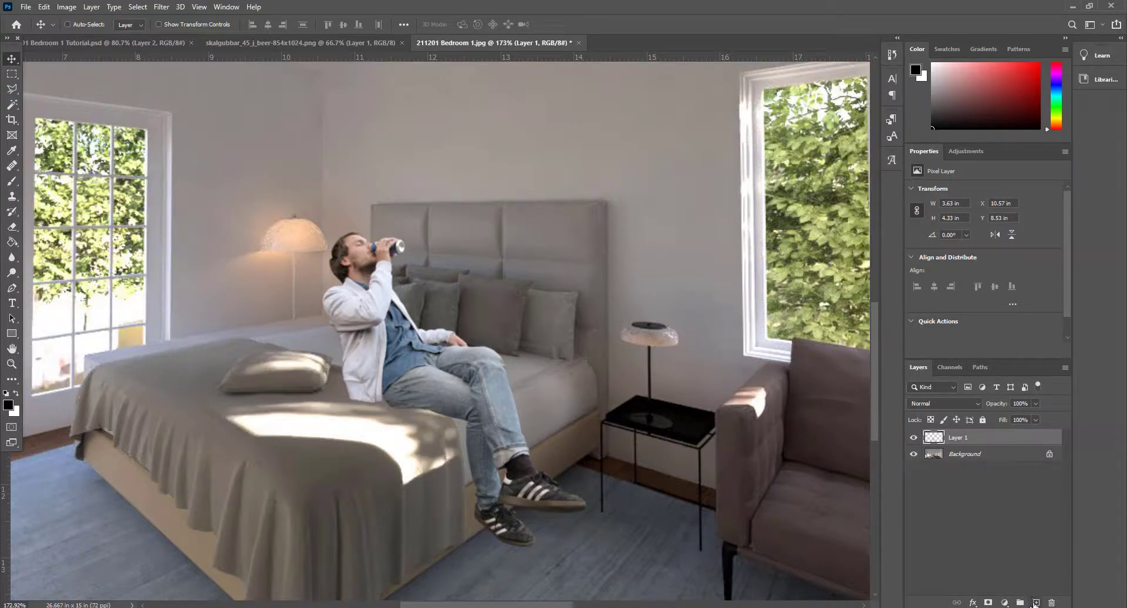
# Step: Add an empty shadow layer and set up a Soft Round brush at a smaller size
pyautogui.click(1037, 602)
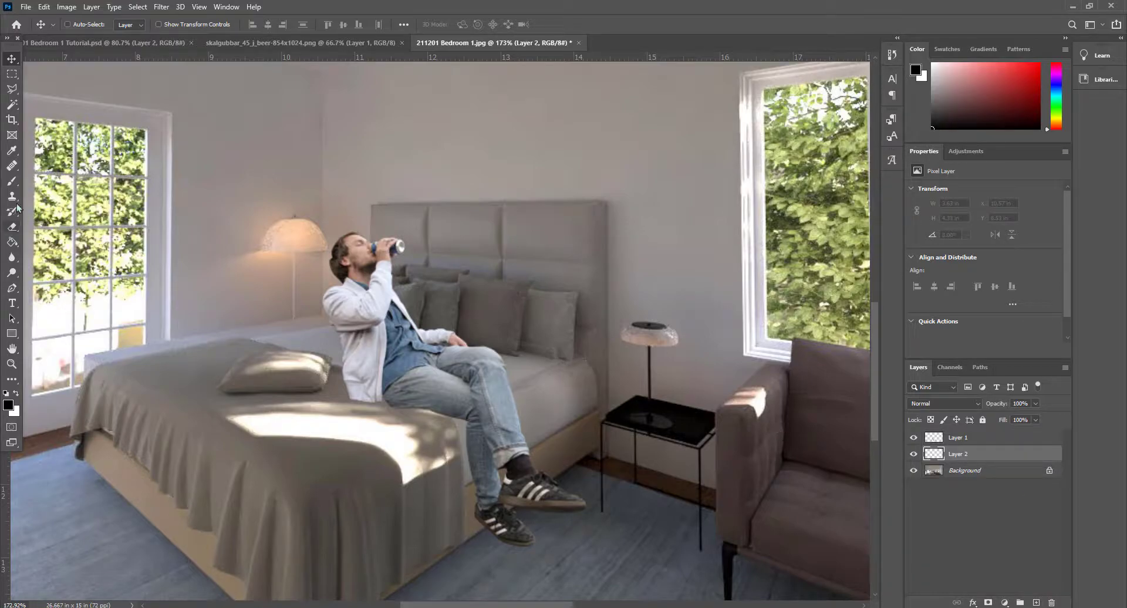
pyautogui.click(12, 182)
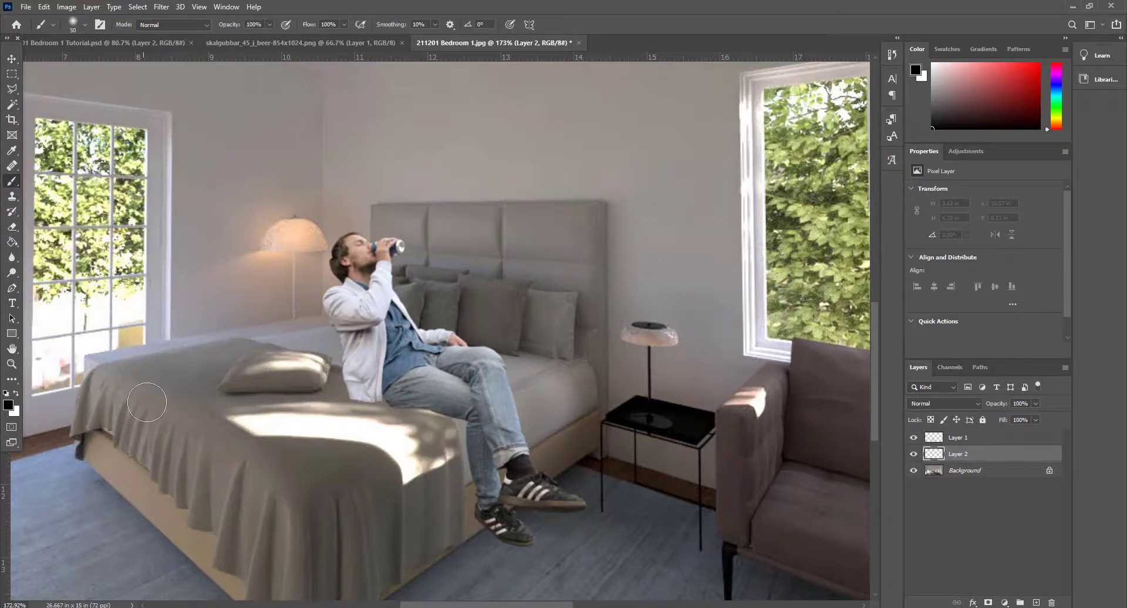
pyautogui.click(84, 33)
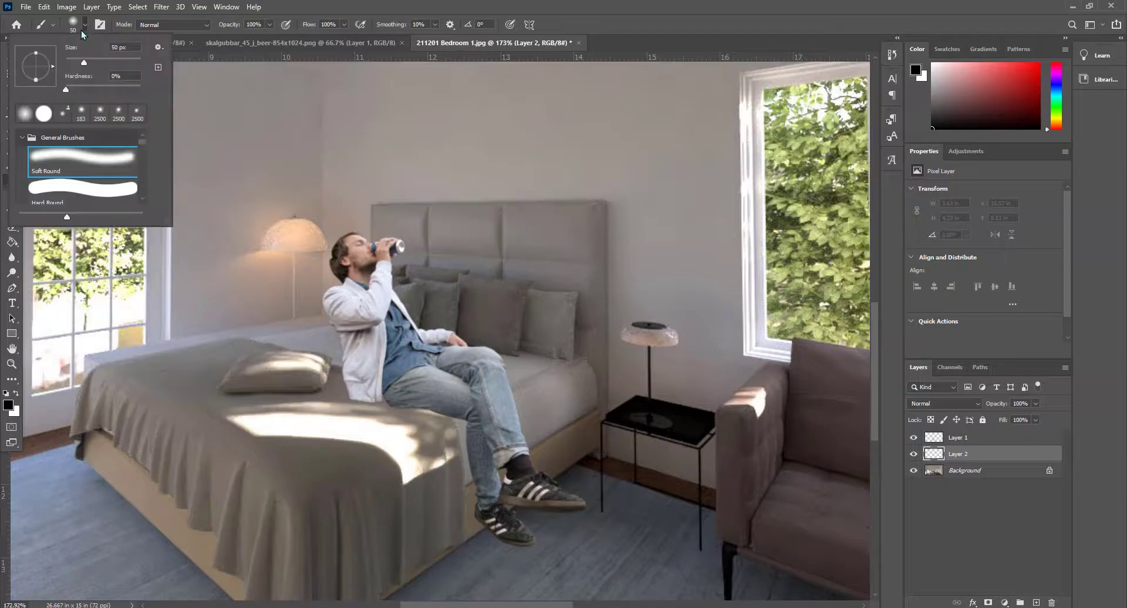
pyautogui.moveTo(103, 63); pyautogui.dragTo(81, 63)
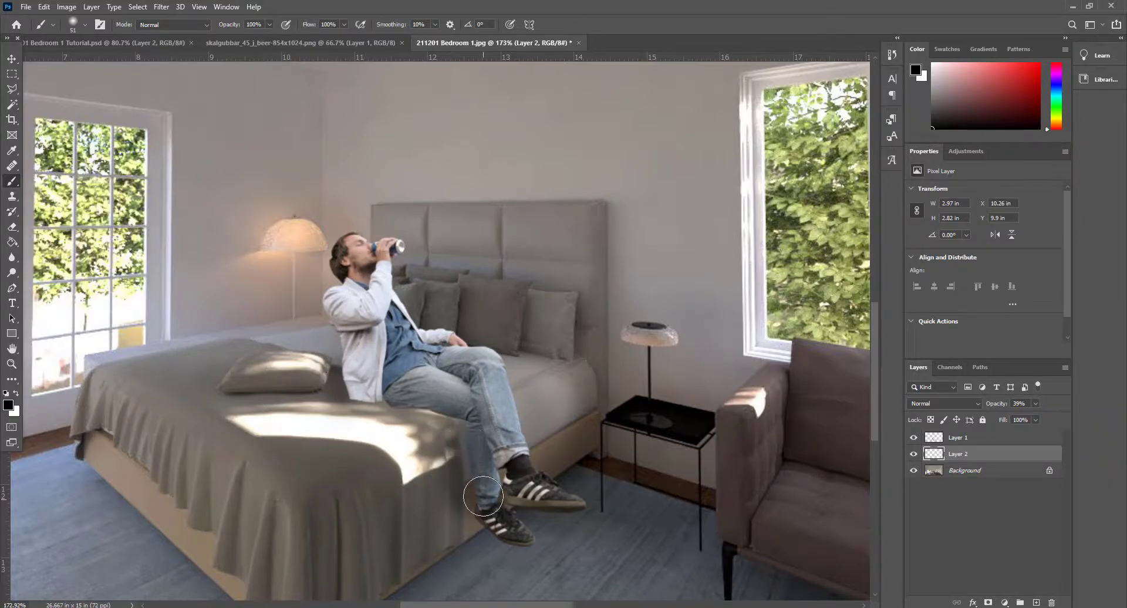
pyautogui.moveTo(663, 581)
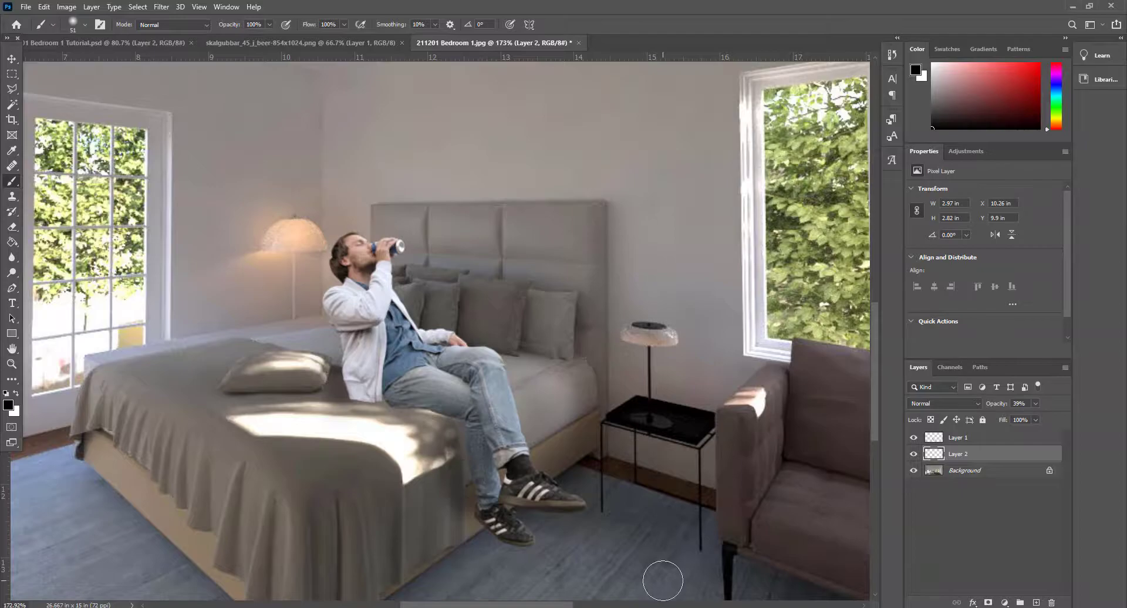